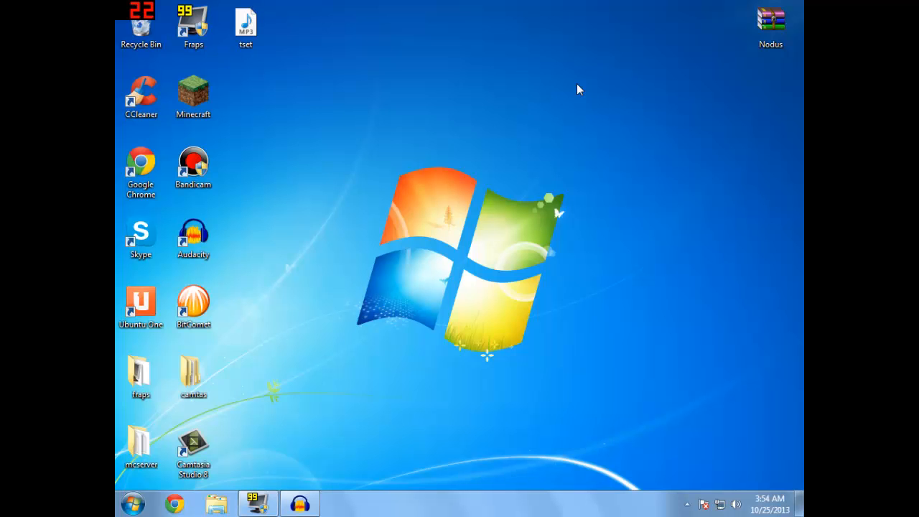
# Step: Bring up Run from the Start menu and enter %appdata% in the Open box
pyautogui.click(132, 502)
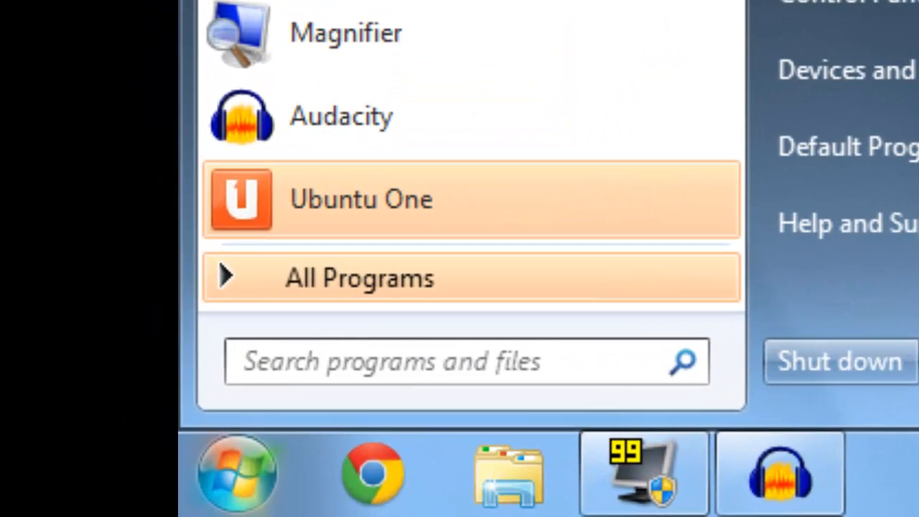
pyautogui.write('%appdta')
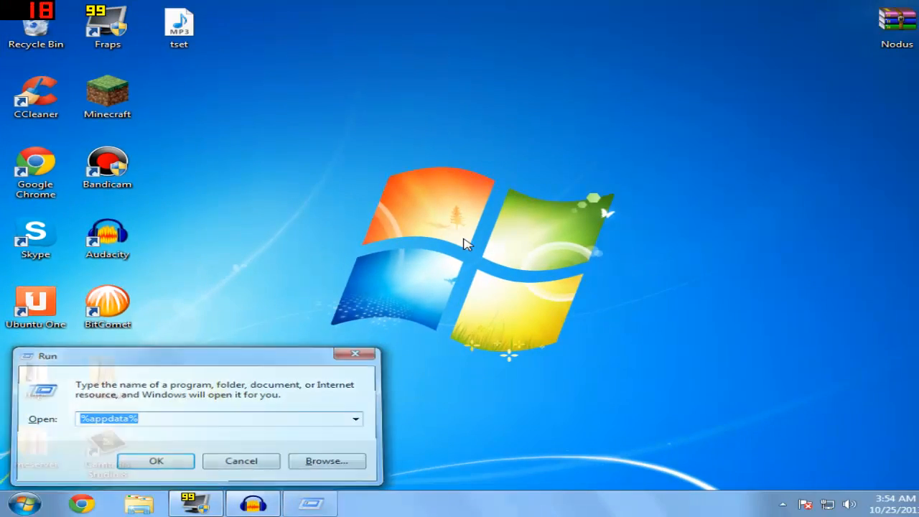
# Step: Go into the Roaming AppData folder and enter .minecraft
pyautogui.click(155, 460)
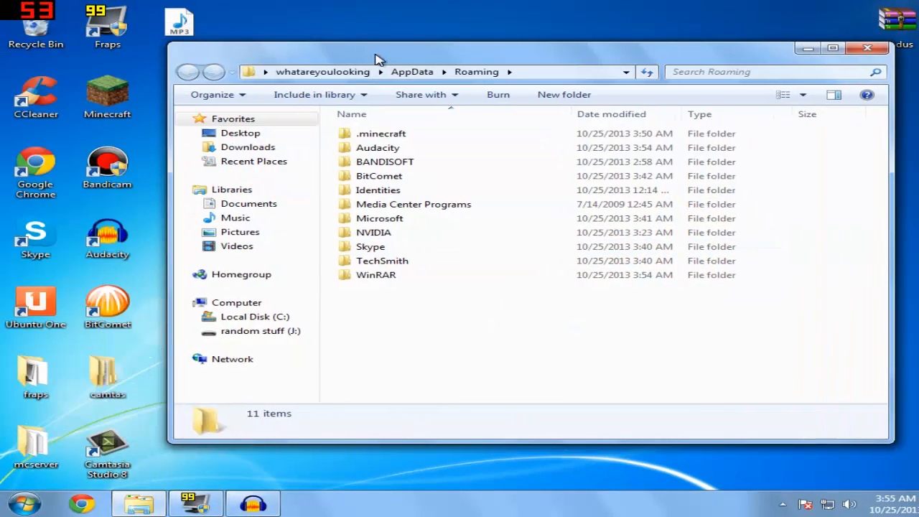
pyautogui.click(380, 132)
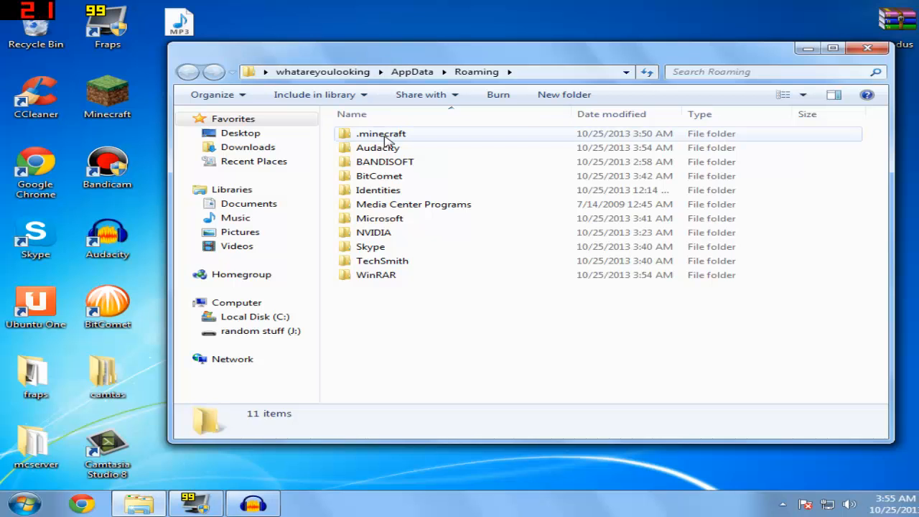
pyautogui.doubleClick(381, 133)
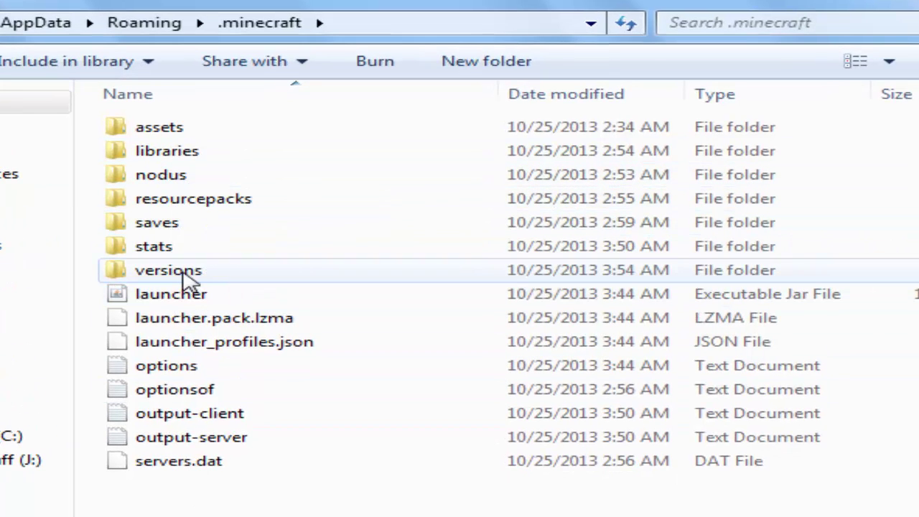
# Step: Enter the versions folder and select the 1.6.4 folder beside Nodus
pyautogui.click(167, 270)
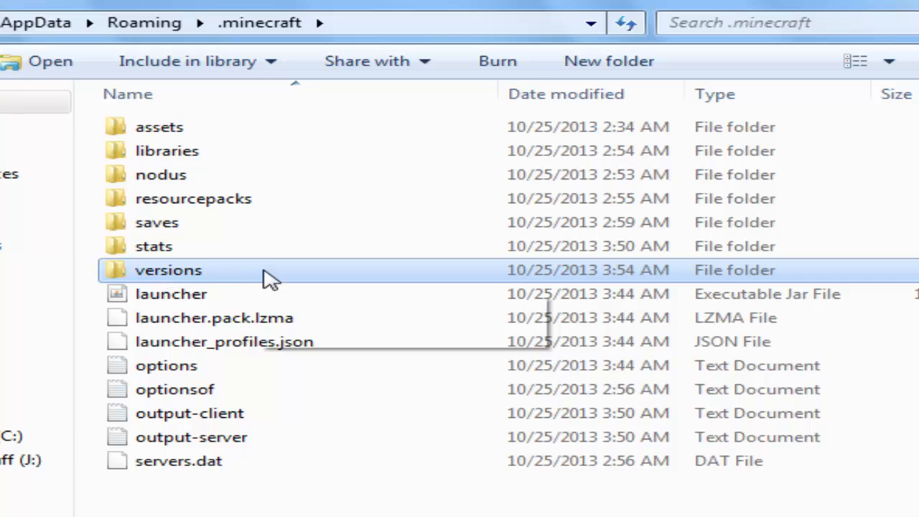
pyautogui.moveTo(227, 273)
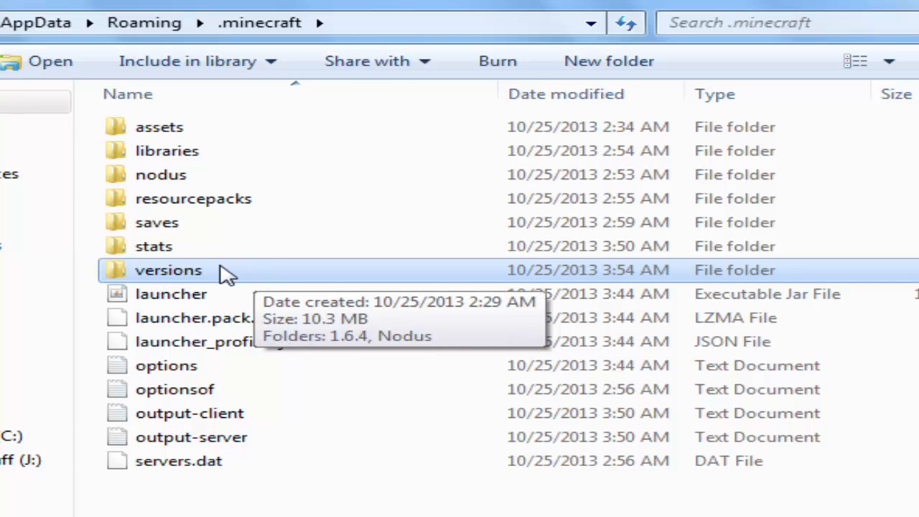
pyautogui.moveTo(529, 241)
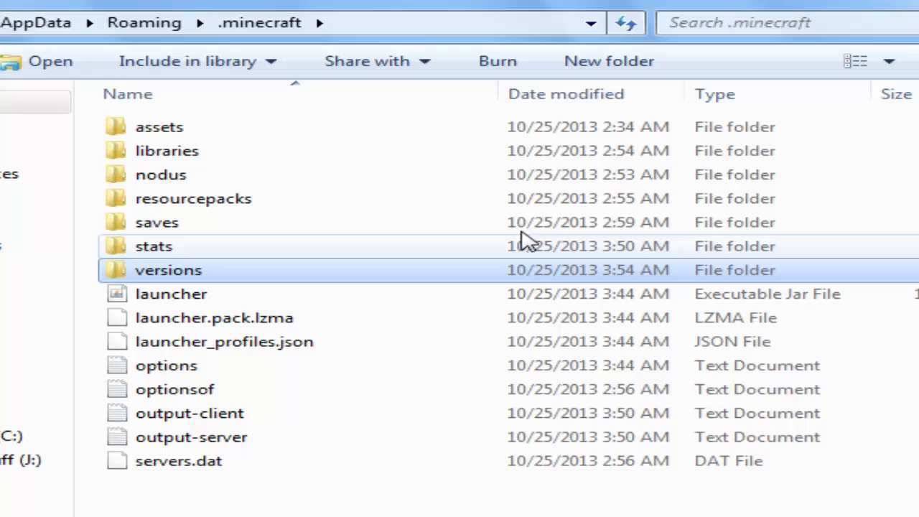
pyautogui.click(168, 270)
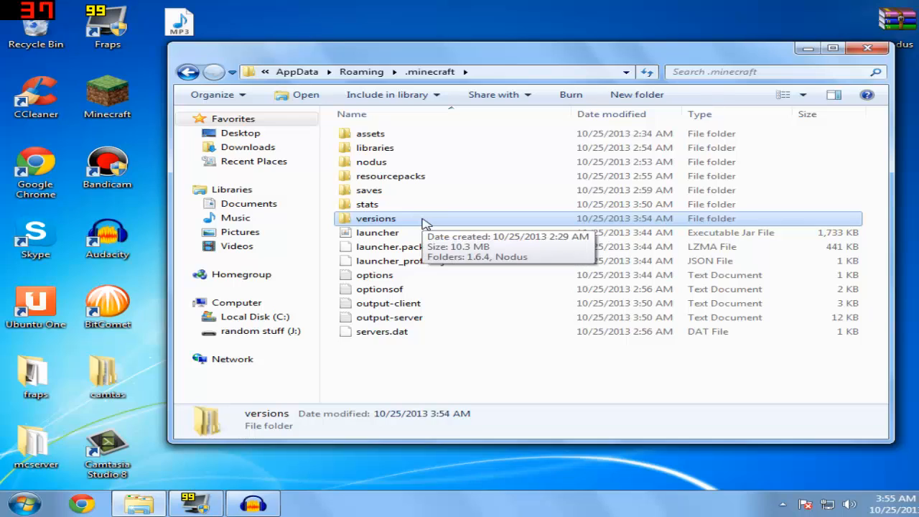
pyautogui.moveTo(414, 224)
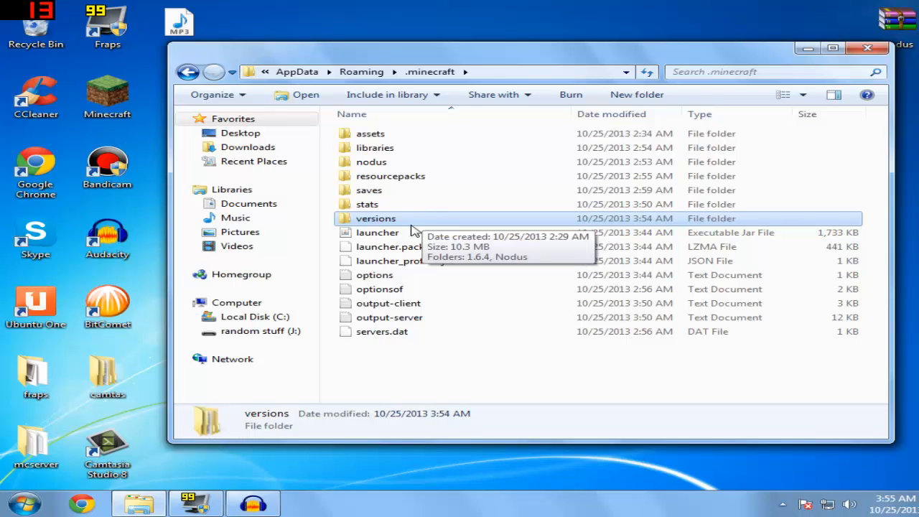
pyautogui.doubleClick(374, 218)
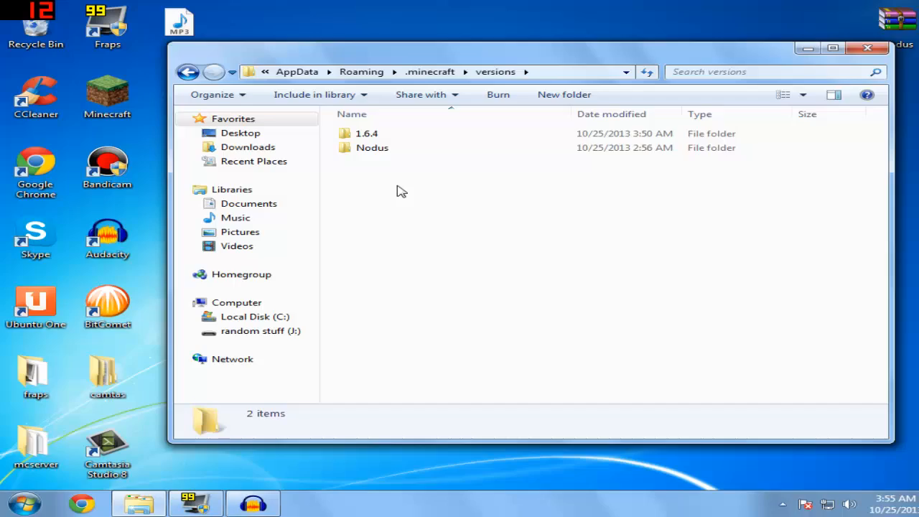
pyautogui.click(372, 146)
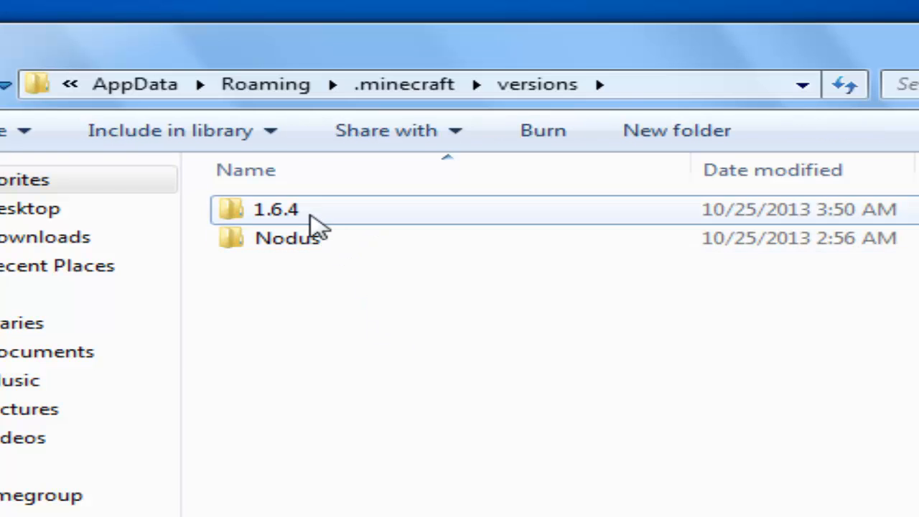
pyautogui.click(273, 210)
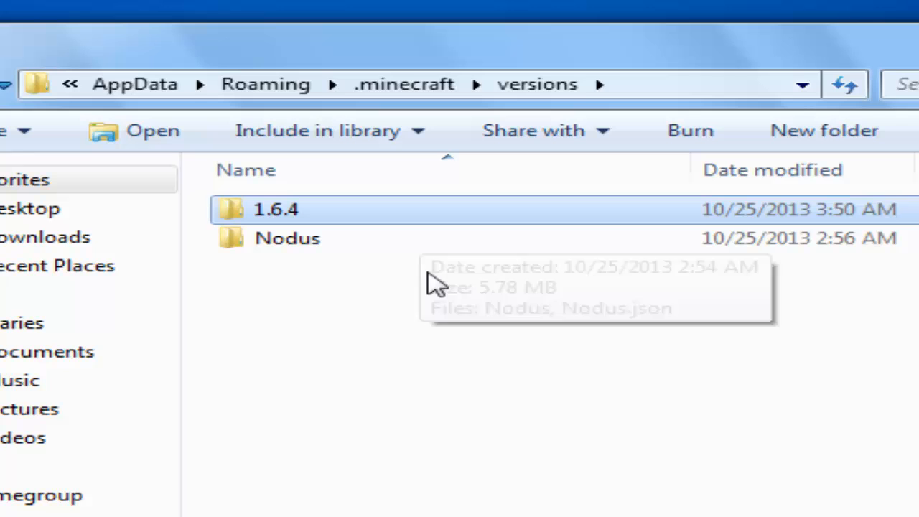
pyautogui.moveTo(345, 209)
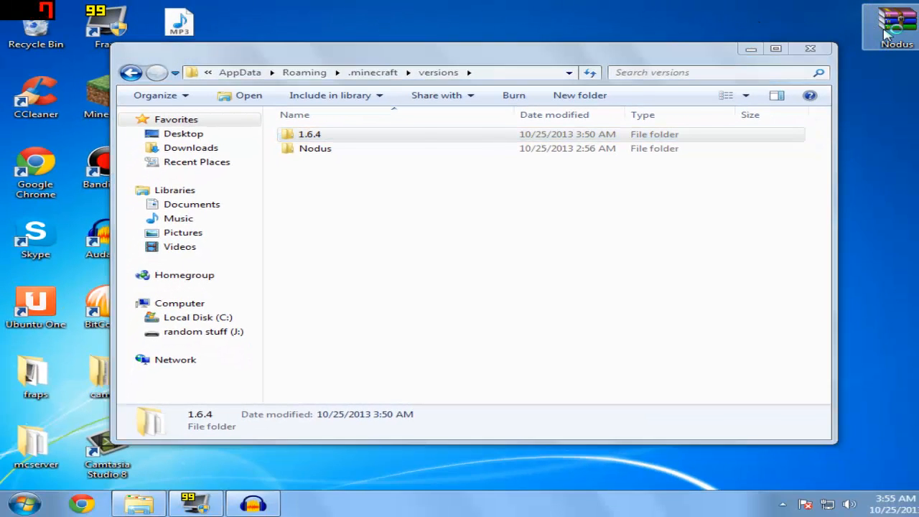
# Step: View the Nodus folder inside Nodus.rar from the desktop, then close WinRAR and Explorer
pyautogui.doubleClick(890, 20)
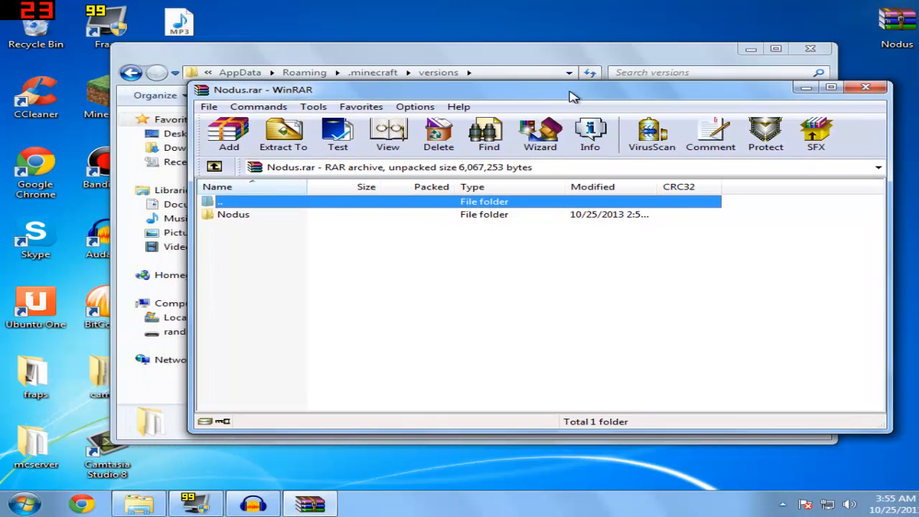
pyautogui.moveTo(488, 98)
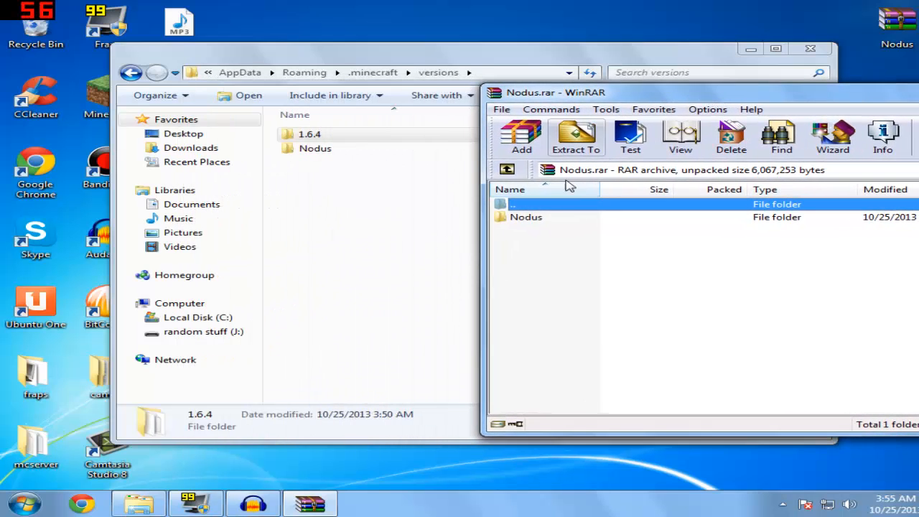
pyautogui.click(526, 217)
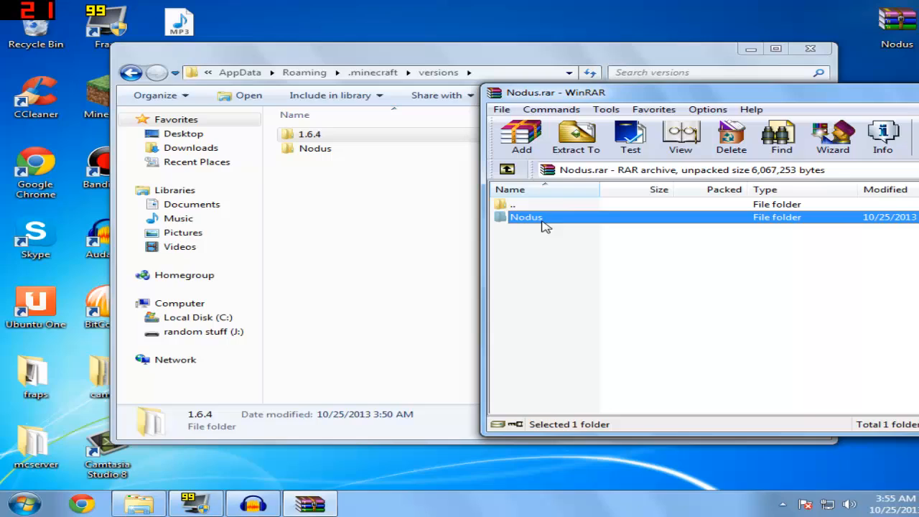
pyautogui.moveTo(554, 221)
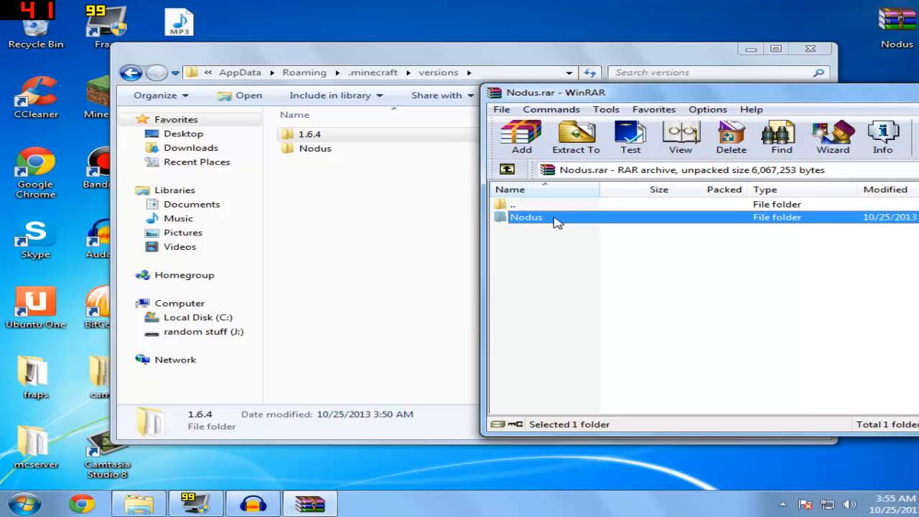
pyautogui.doubleClick(525, 217)
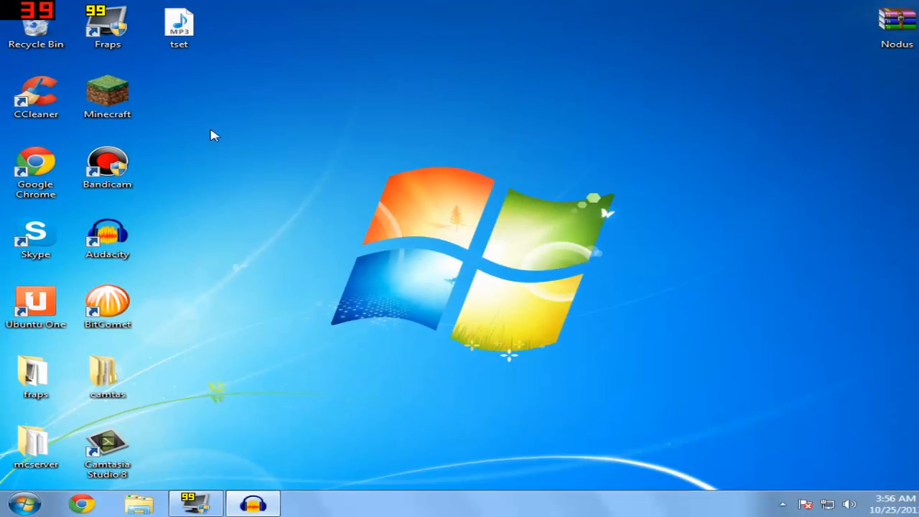
# Step: Start the Minecraft launcher and replace the profile name with a new one
pyautogui.doubleClick(106, 92)
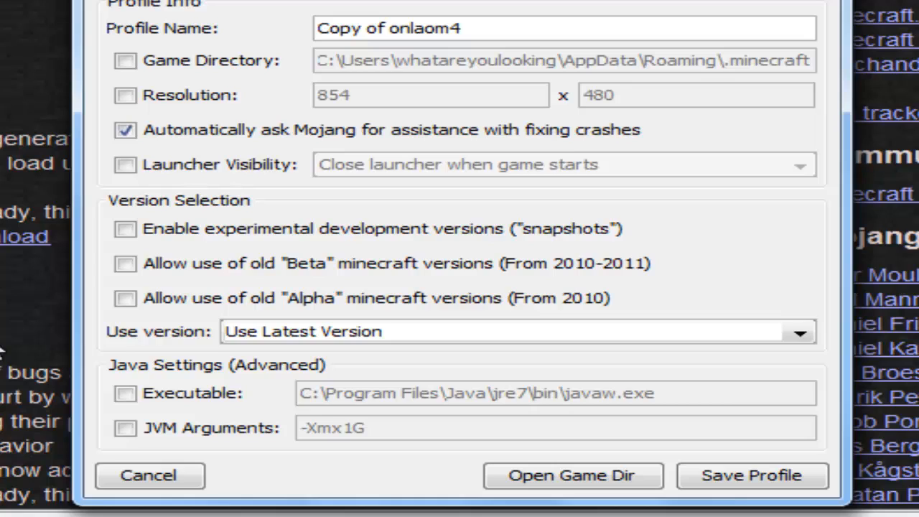
pyautogui.tripleClick(399, 29)
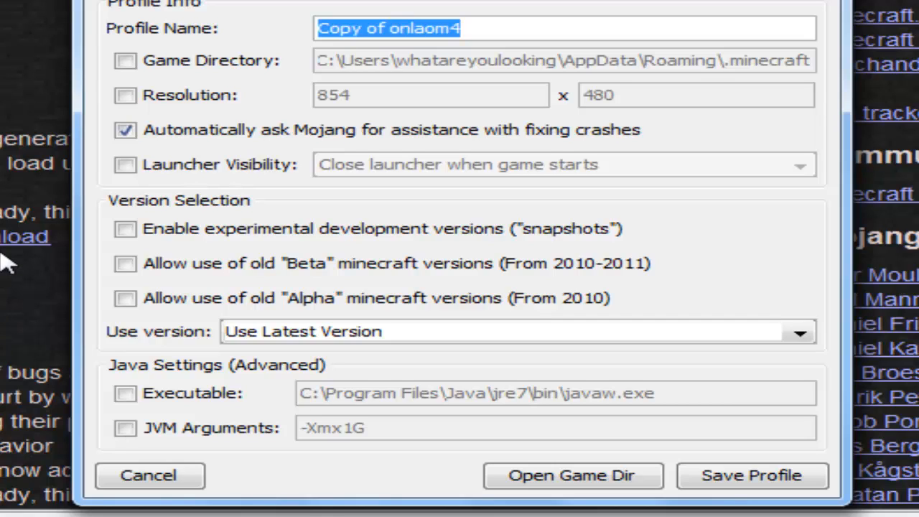
pyautogui.write('youtu')
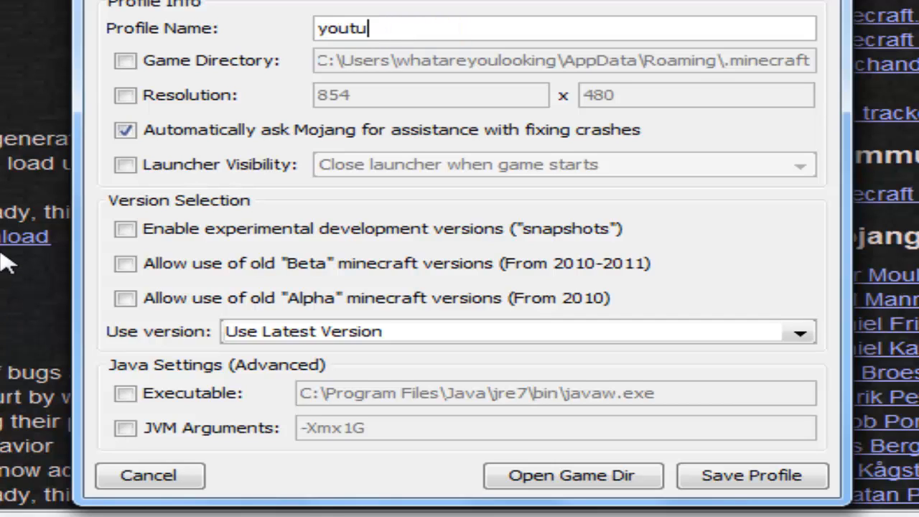
pyautogui.write('betut')
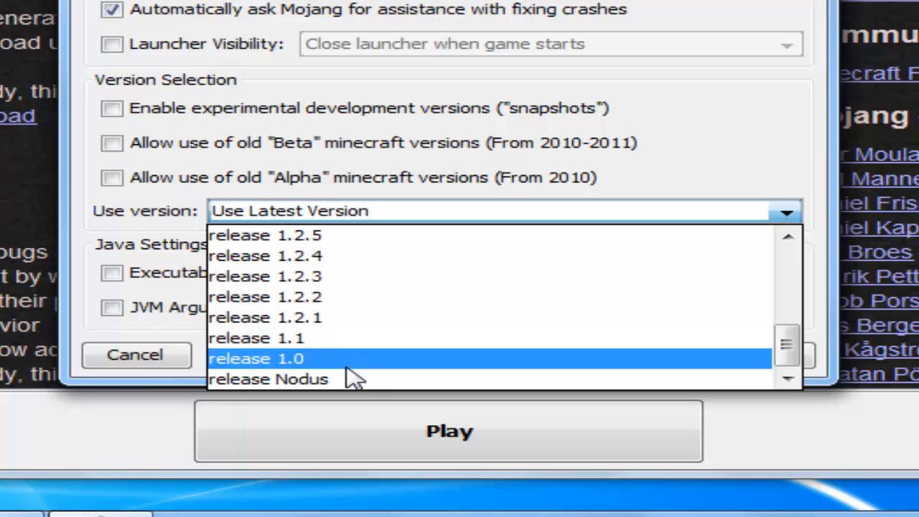
# Step: Set Use version to 'release Nodus' and save the profile
pyautogui.click(275, 379)
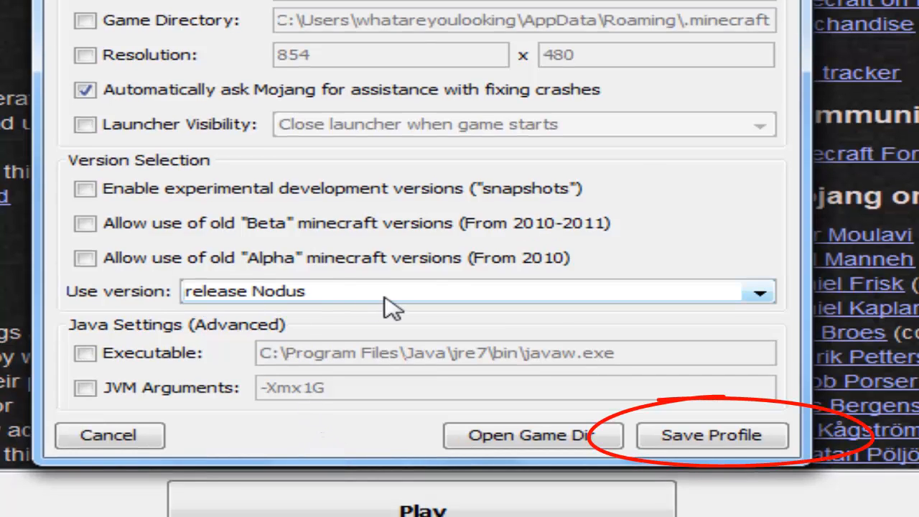
pyautogui.moveTo(333, 307)
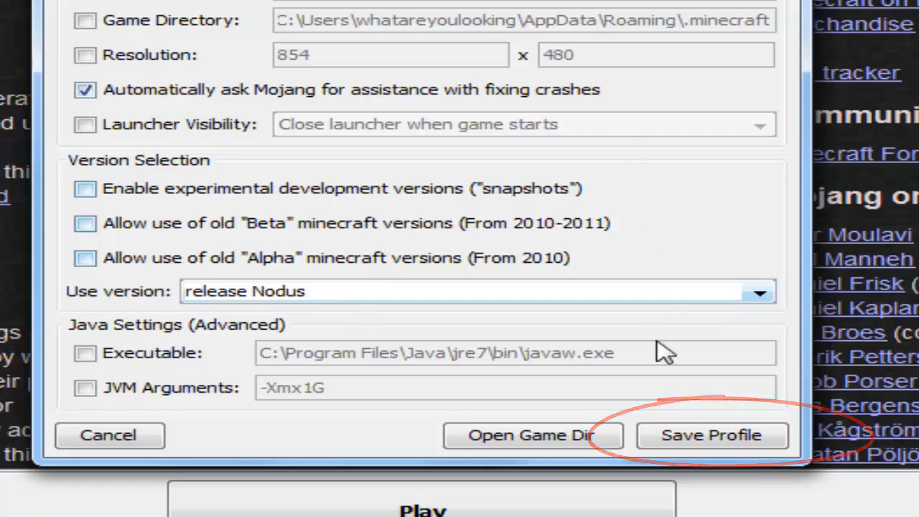
pyautogui.click(710, 435)
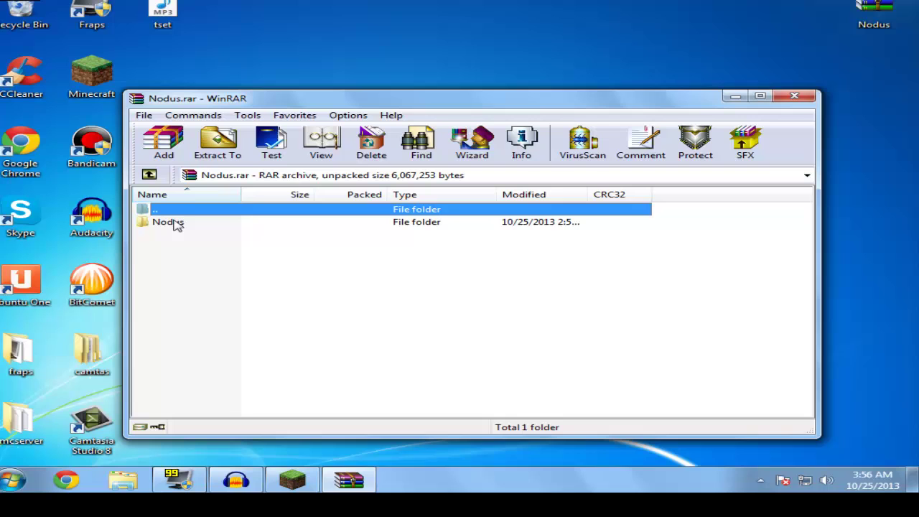
# Step: Check the archived Nodus folder against the .minecraft versions folder listing 1.6.4 and Nodus
pyautogui.doubleClick(168, 221)
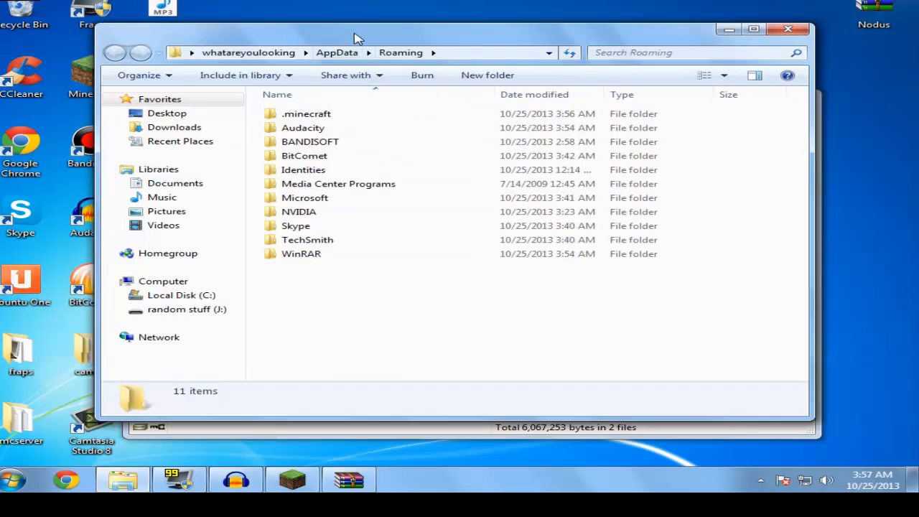
pyautogui.doubleClick(306, 113)
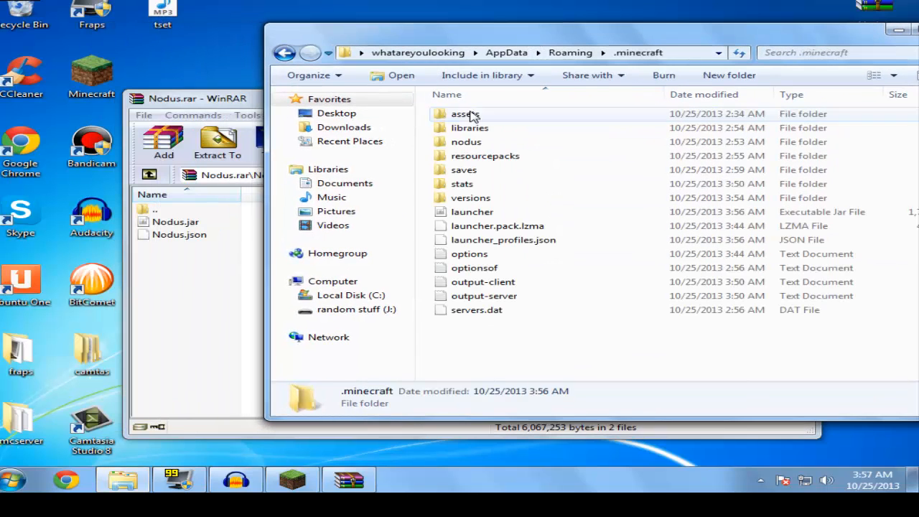
pyautogui.doubleClick(468, 198)
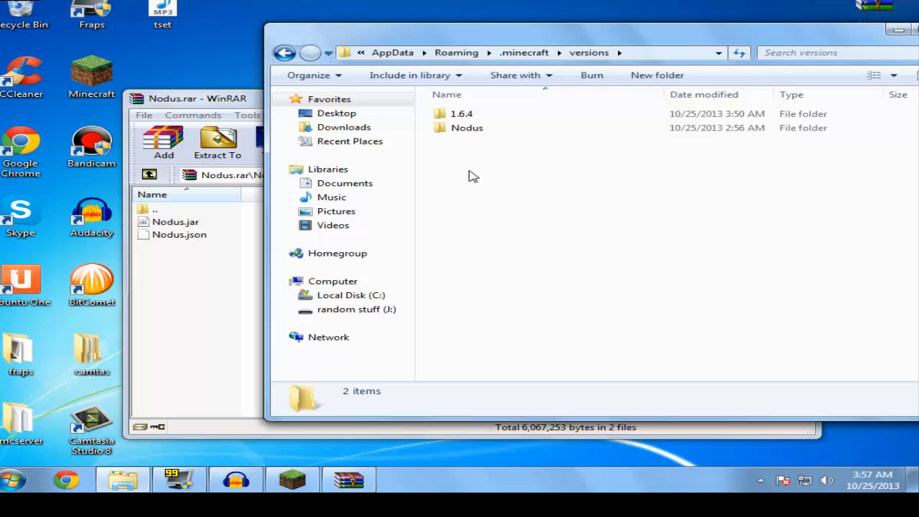
pyautogui.moveTo(451, 173)
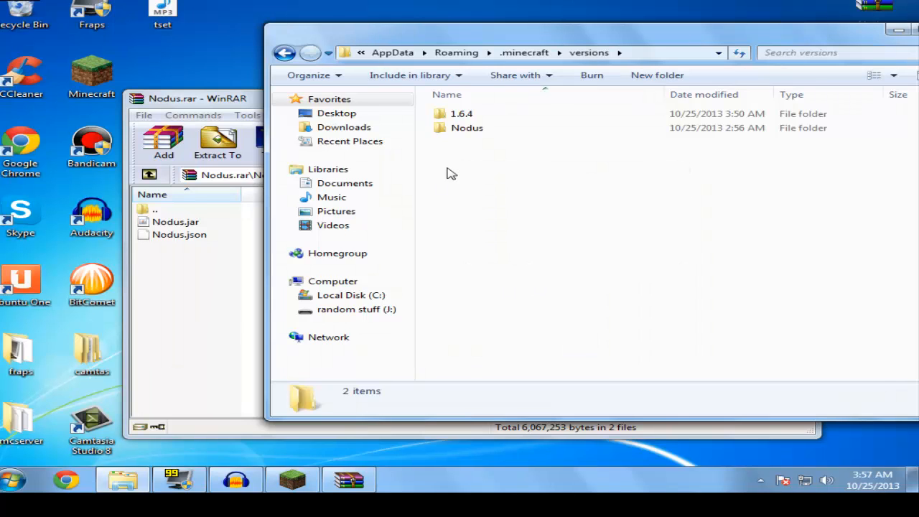
pyautogui.moveTo(158, 241)
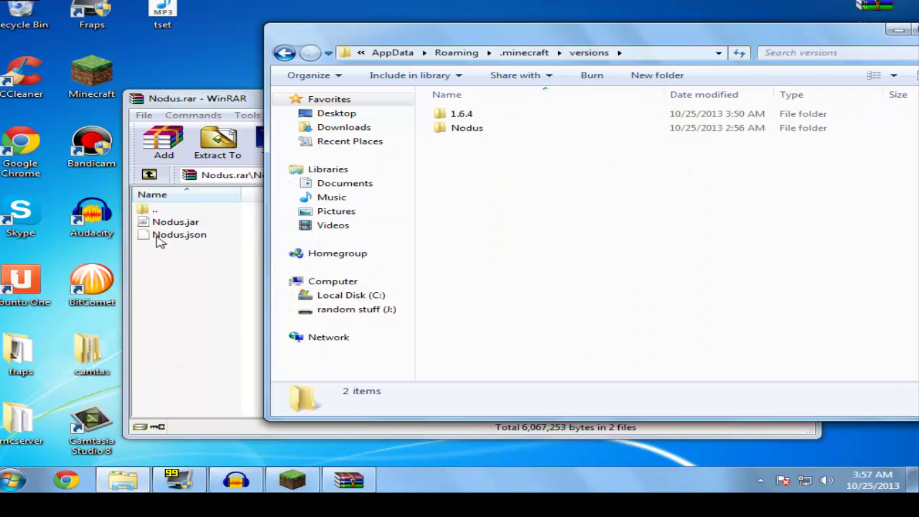
pyautogui.moveTo(163, 237)
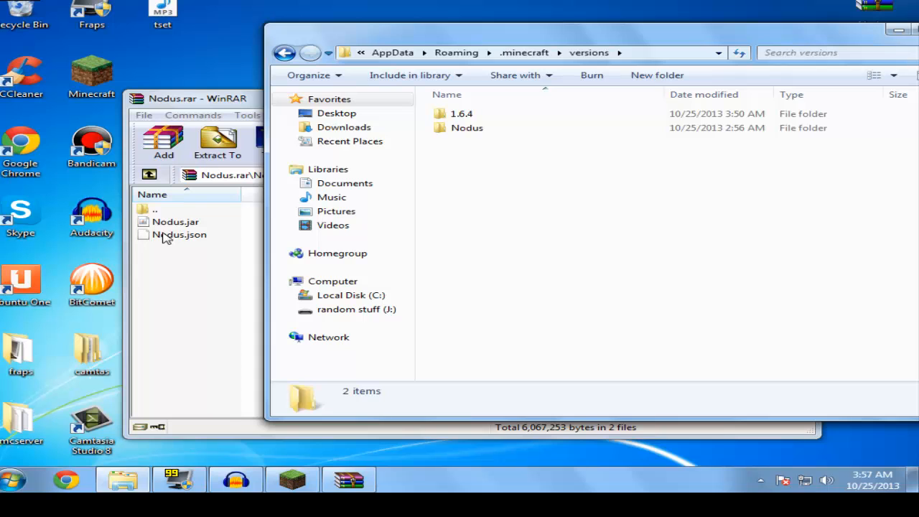
pyautogui.moveTo(164, 243)
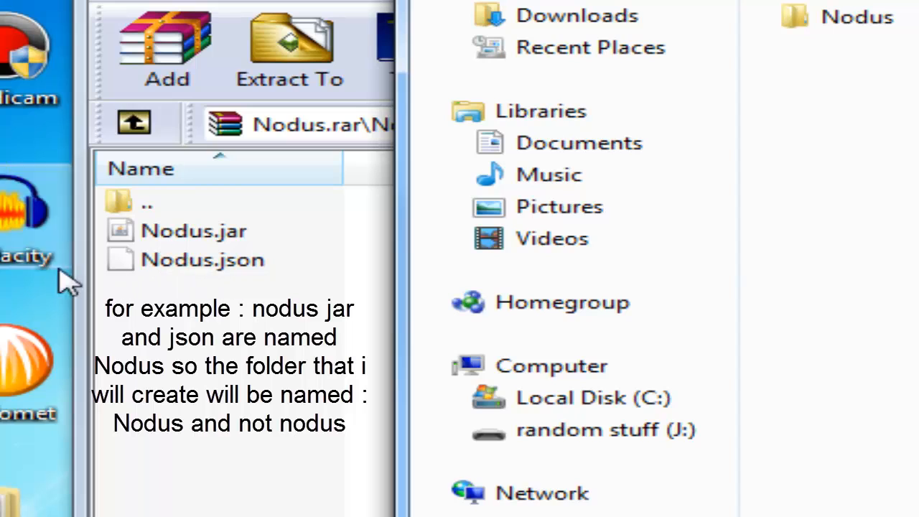
pyautogui.moveTo(188, 269)
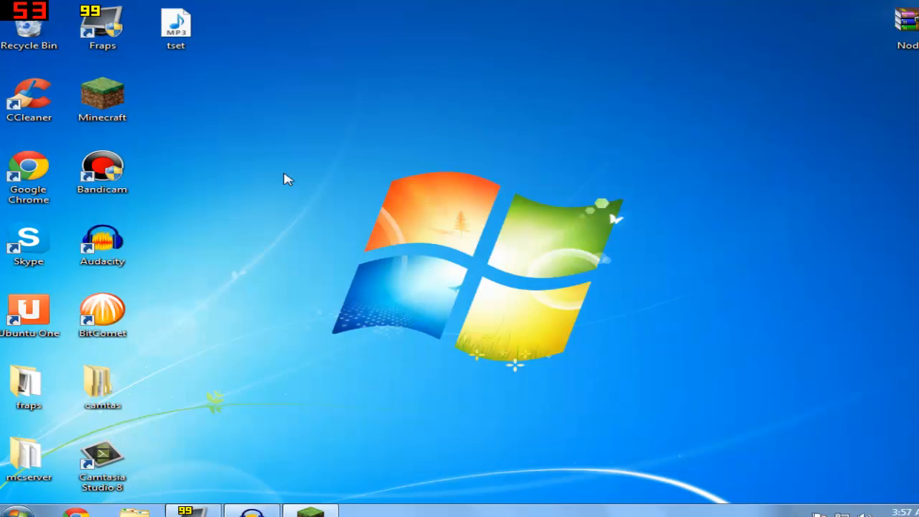
# Step: Relaunch Minecraft, choose the Nodus profile and hit Play, closing the launcher
pyautogui.doubleClick(102, 93)
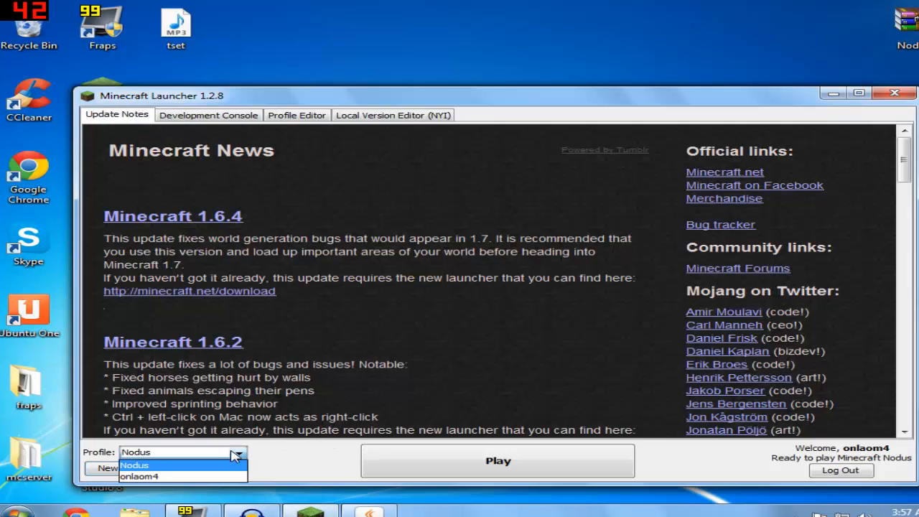
pyautogui.click(143, 465)
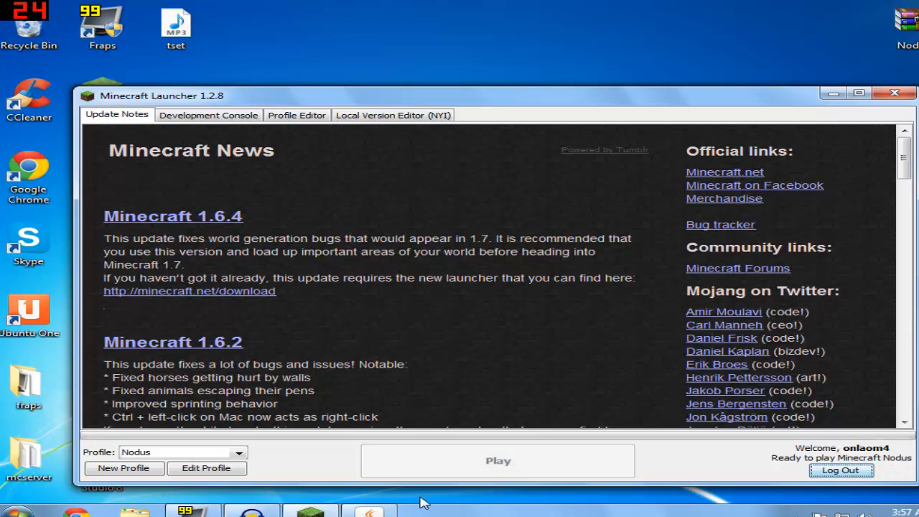
pyautogui.click(842, 474)
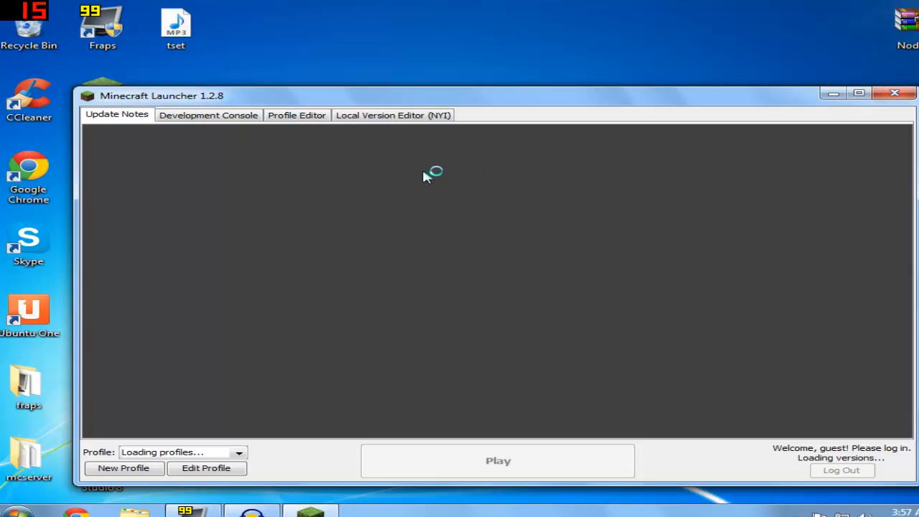
pyautogui.click(893, 92)
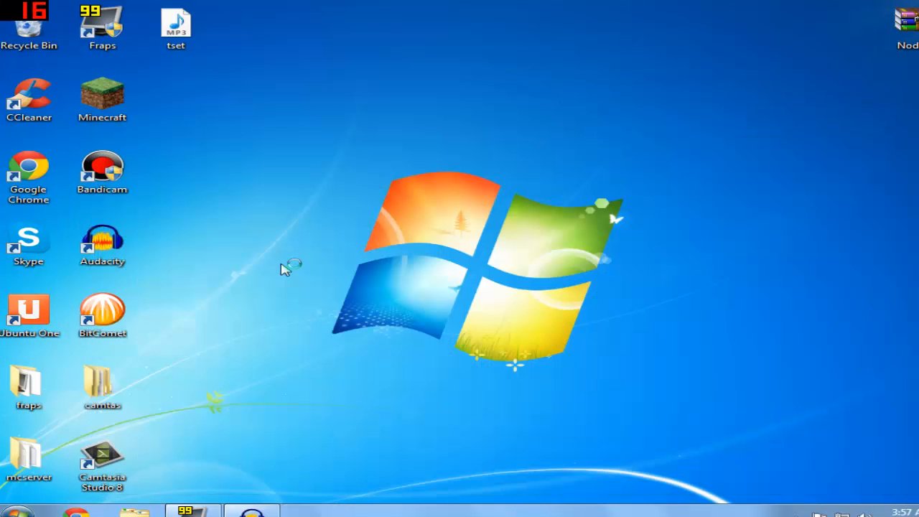
# Step: Let Minecraft 1.6.4 load the Nodus Remake 1.7 title screen, then quit the game
pyautogui.doubleClick(101, 92)
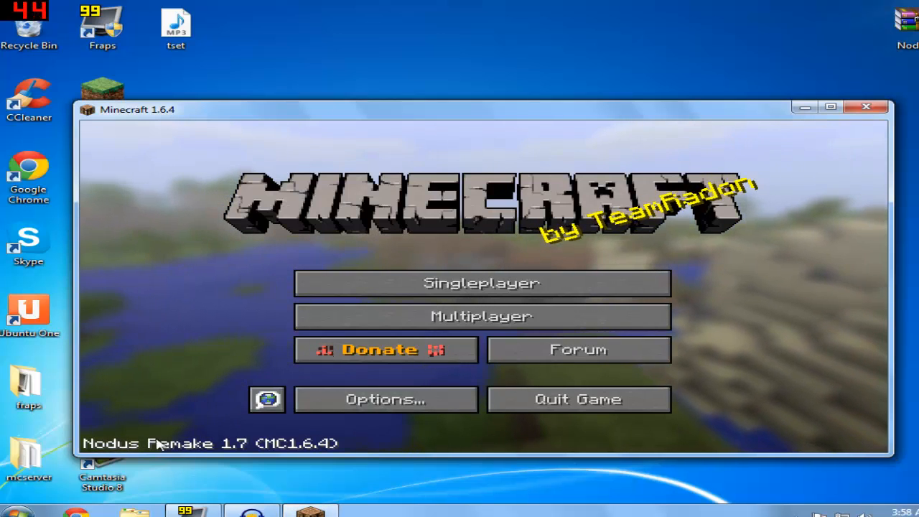
pyautogui.click(866, 107)
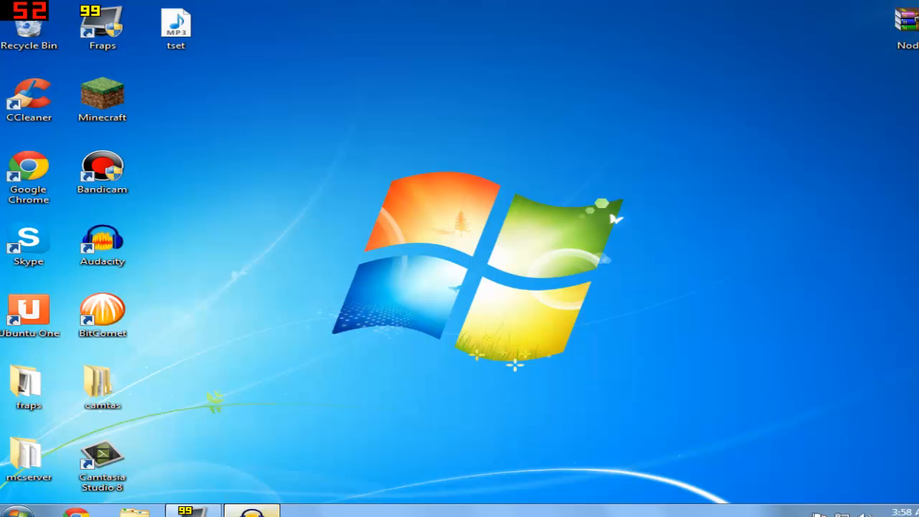
pyautogui.click(252, 513)
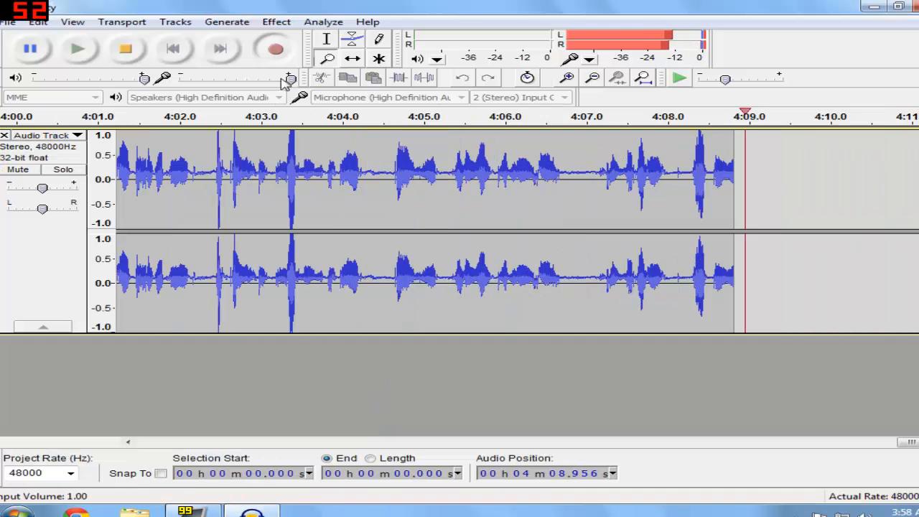